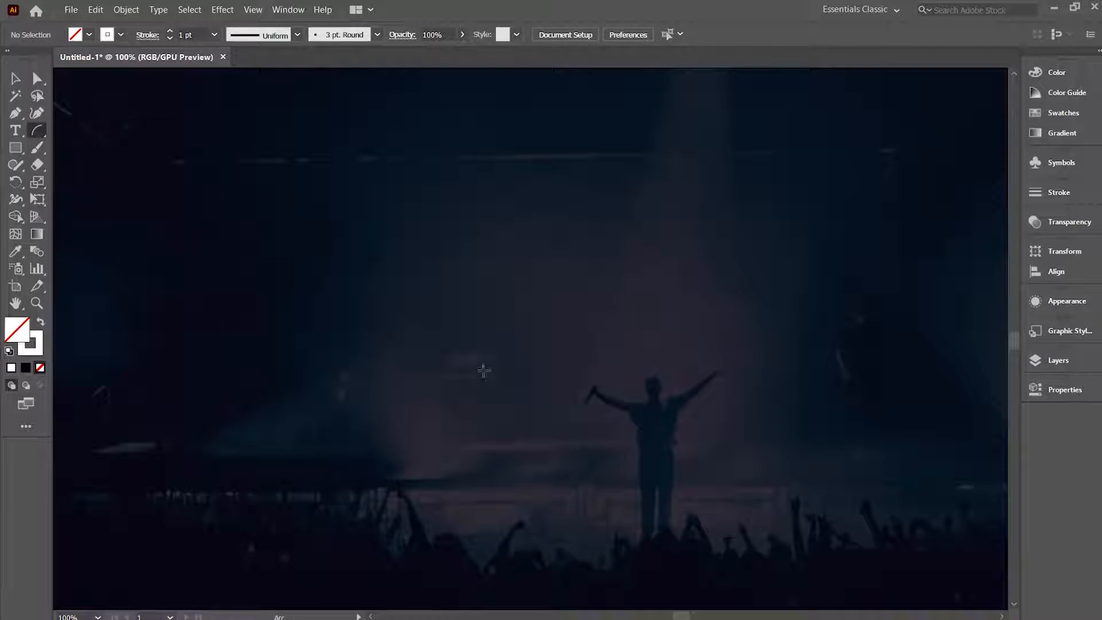
pyautogui.moveTo(395, 441)
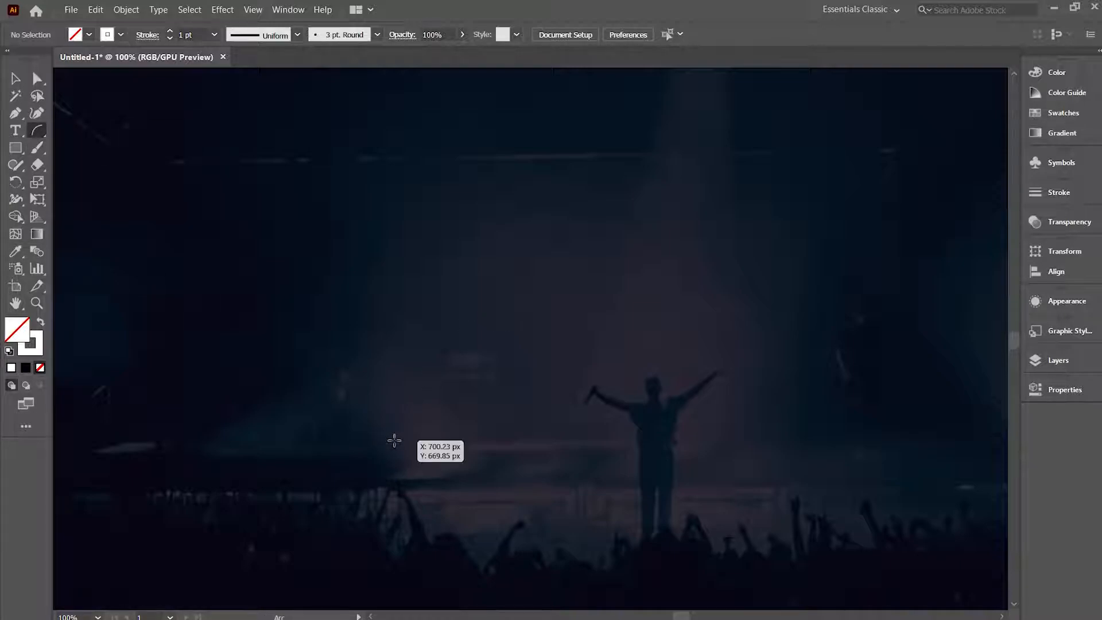
# Draw a thin white quarter-circle arc over the photo, left of the performer
pyautogui.moveTo(394, 441); pyautogui.dragTo(612, 223)
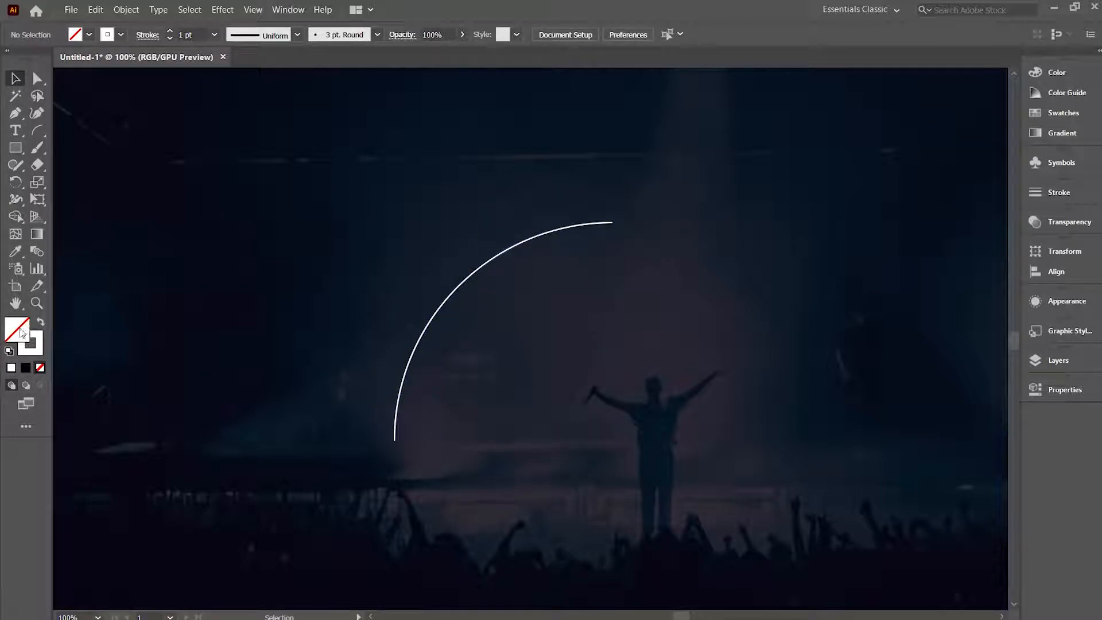
pyautogui.moveTo(36, 340)
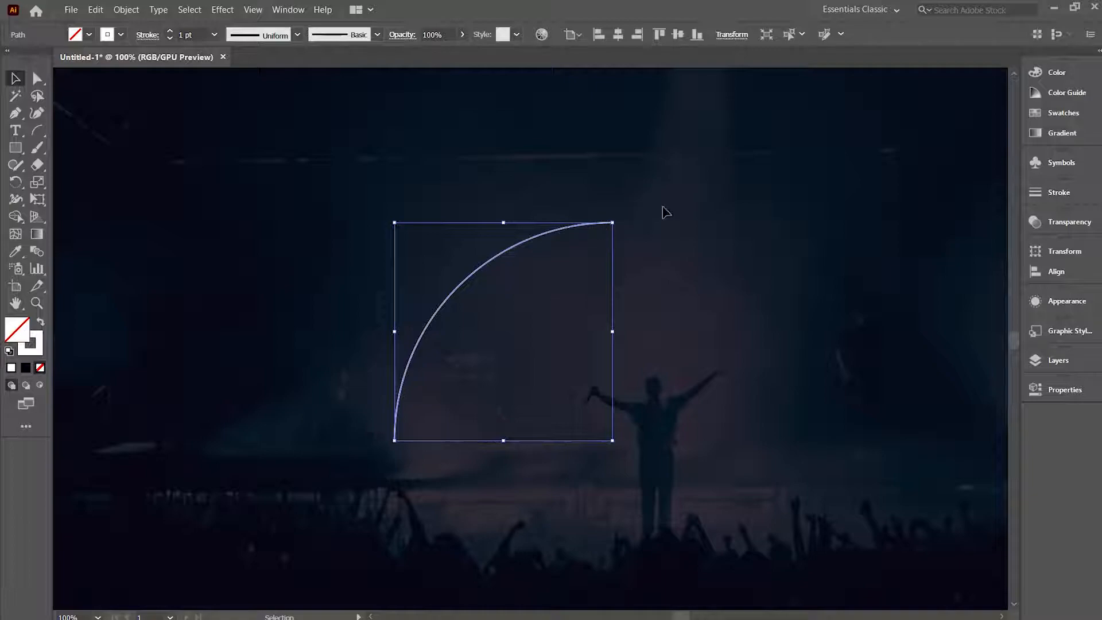
pyautogui.click(732, 33)
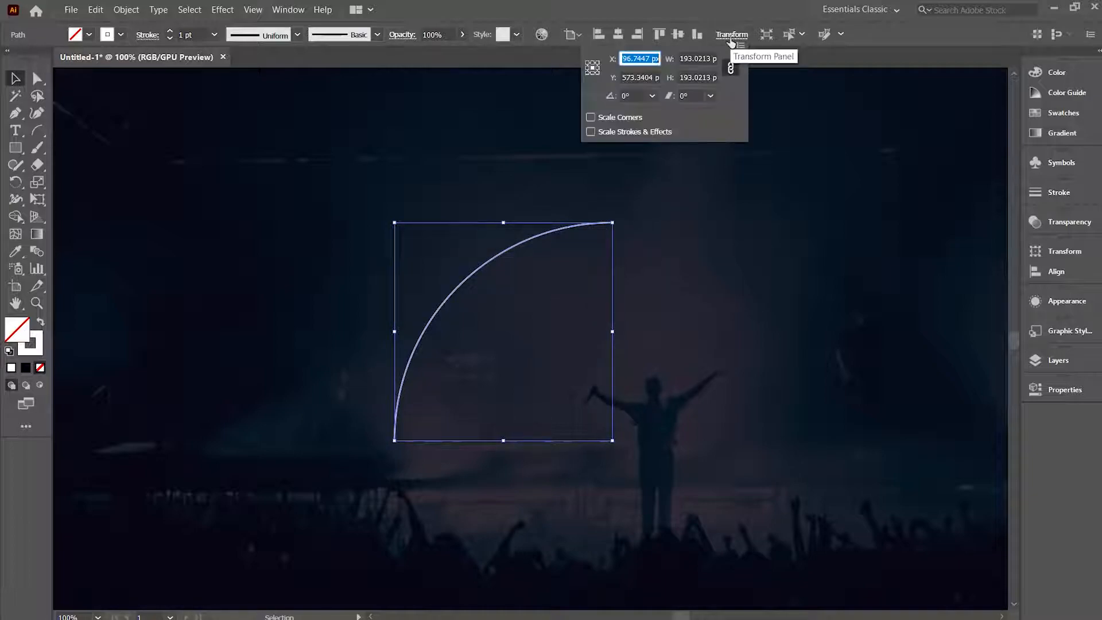
pyautogui.moveTo(730, 69)
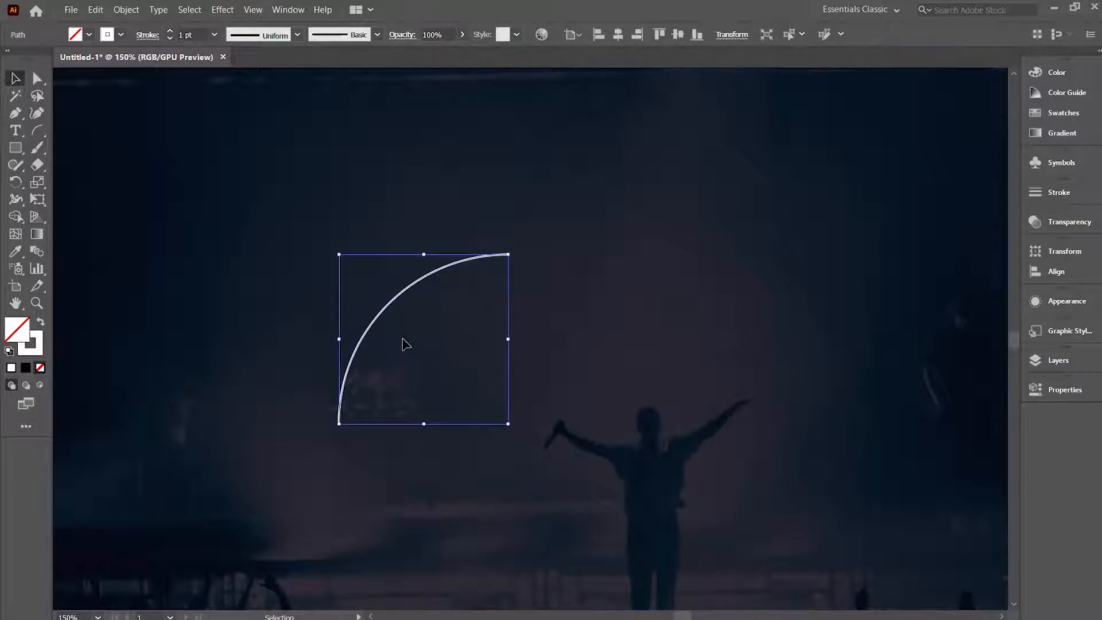
# Bring up the Transform effect settings for the selected arc via Effect > Distort & Transform
pyautogui.click(223, 9)
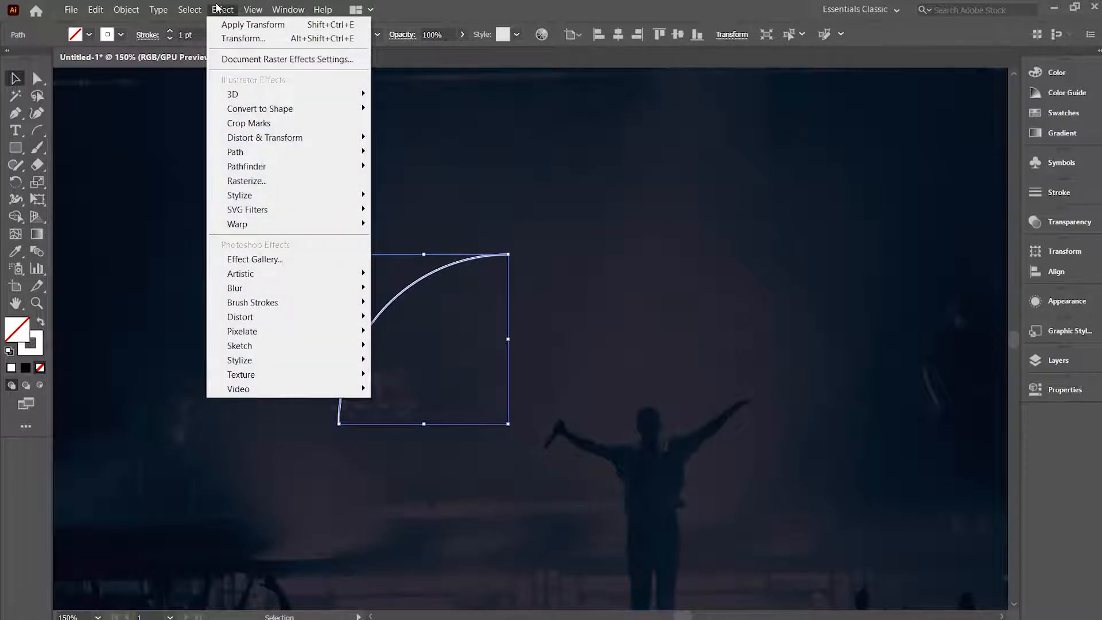
pyautogui.moveTo(264, 138)
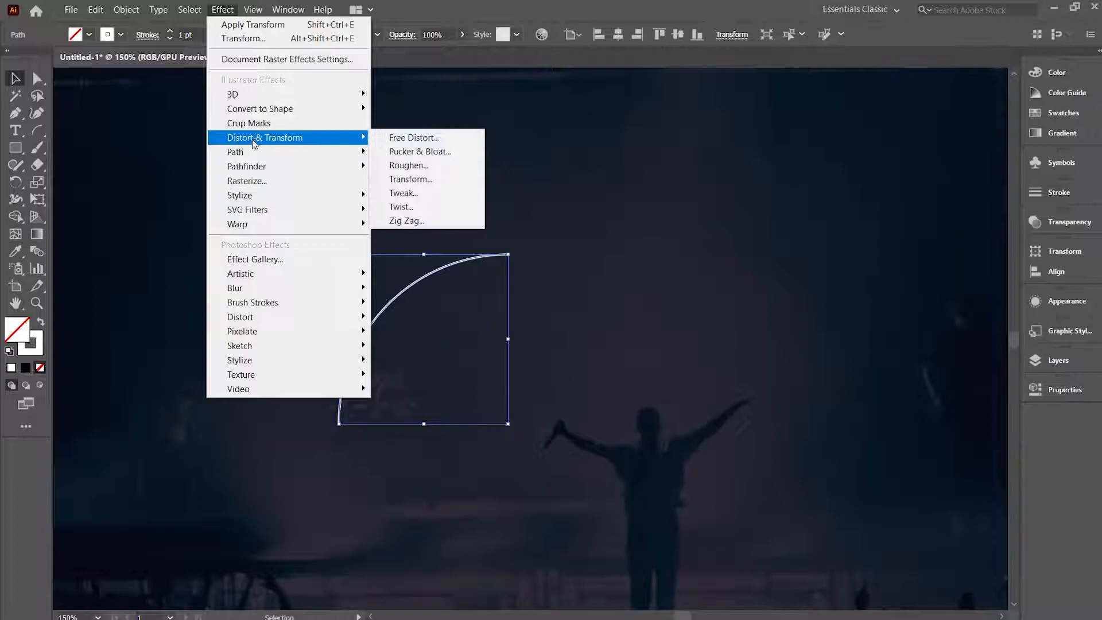
pyautogui.click(411, 180)
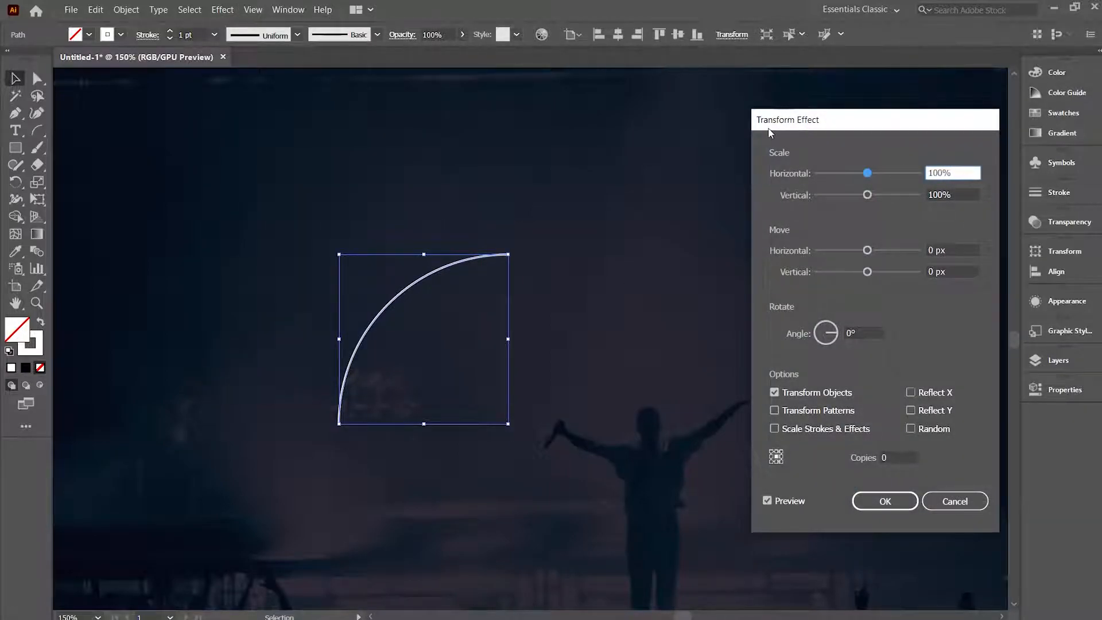
# Apply a Transform effect with 61.8% scale, 7 copies and −90° angle, forming a white golden spiral
pyautogui.click(958, 172)
pyautogui.write('/')
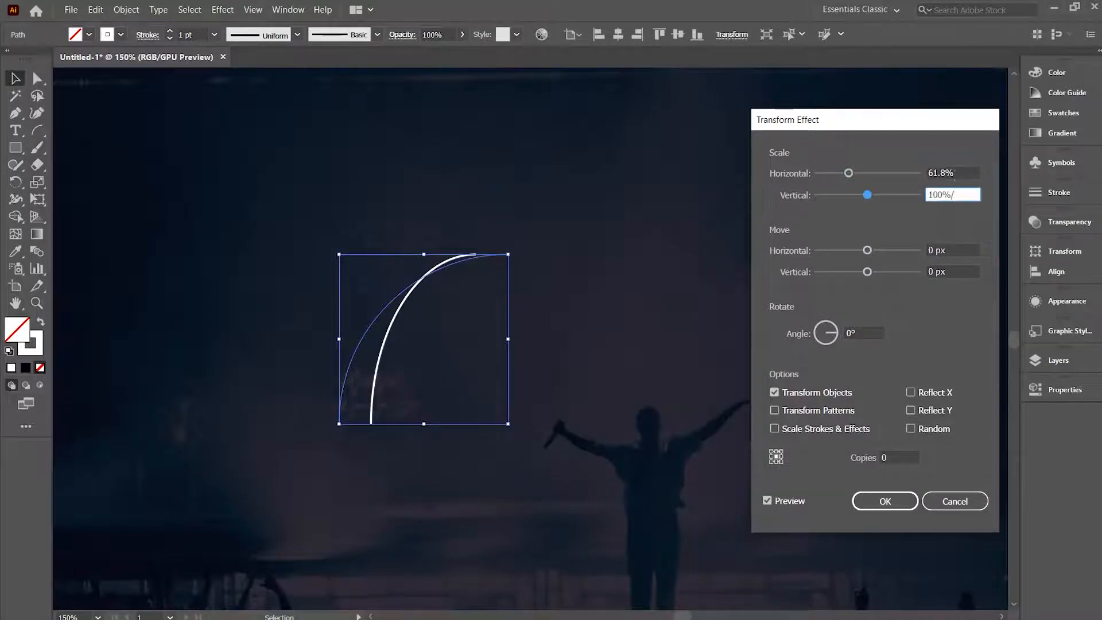
pyautogui.write('1.618')
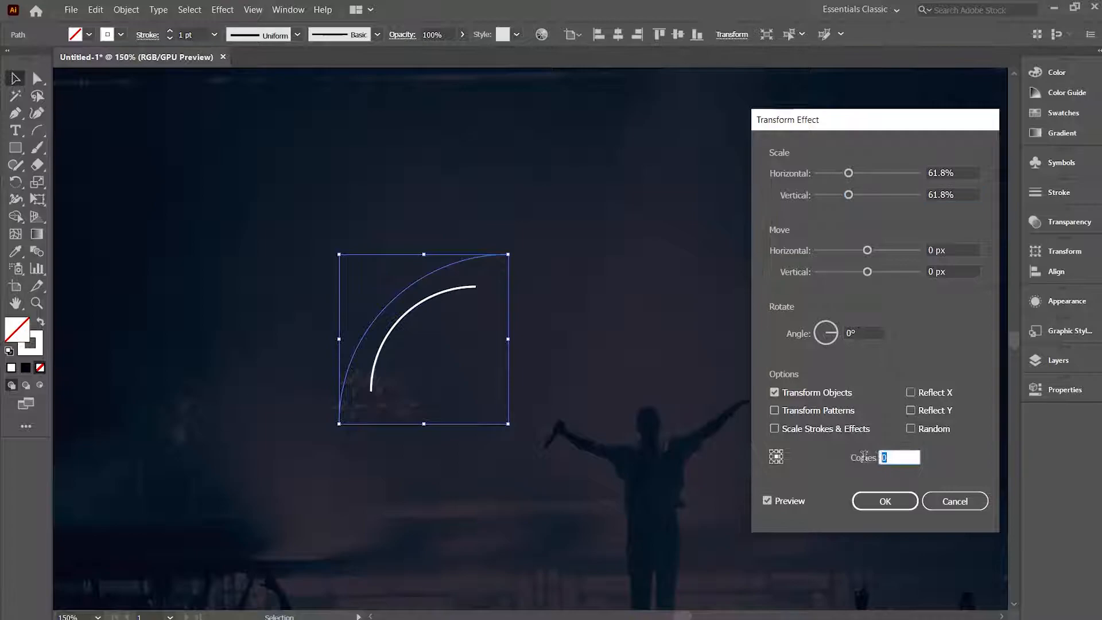
pyautogui.write('7')
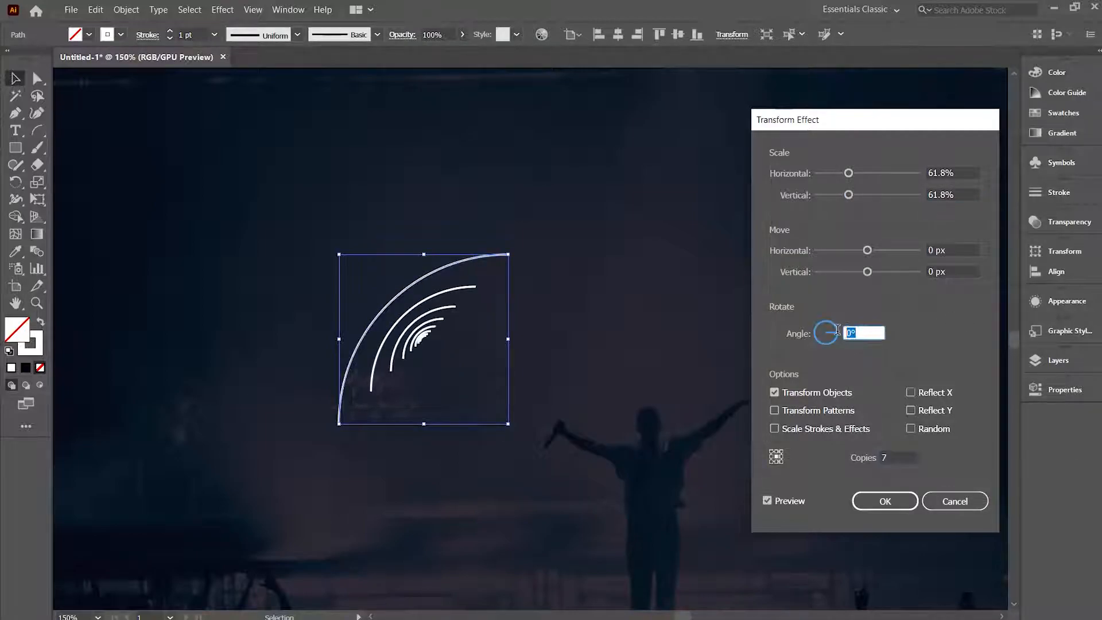
pyautogui.write('-90')
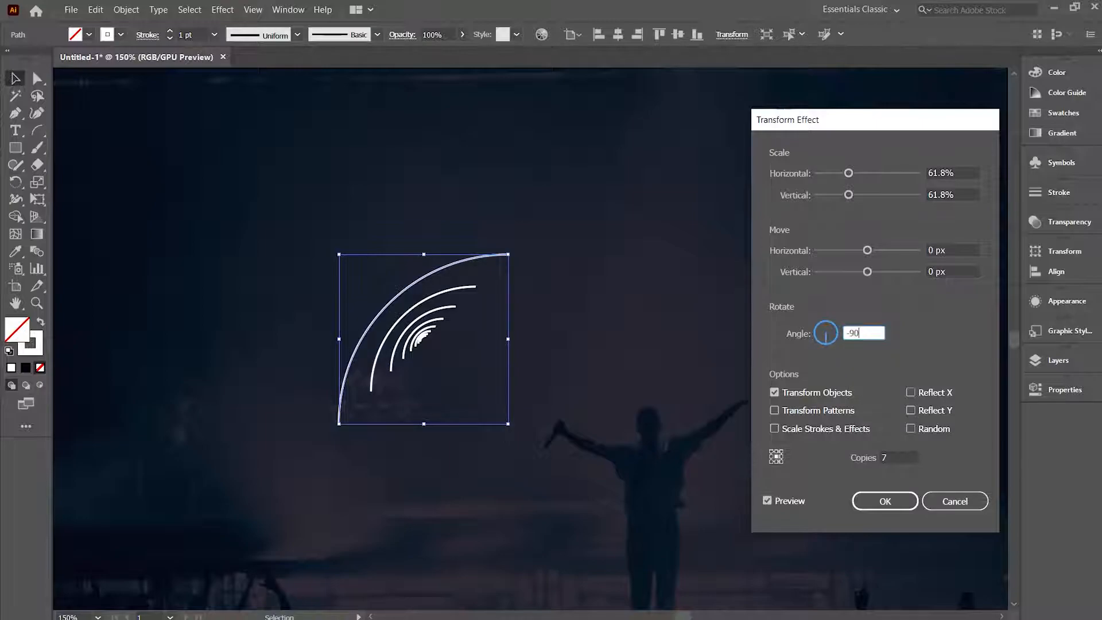
pyautogui.moveTo(907, 291)
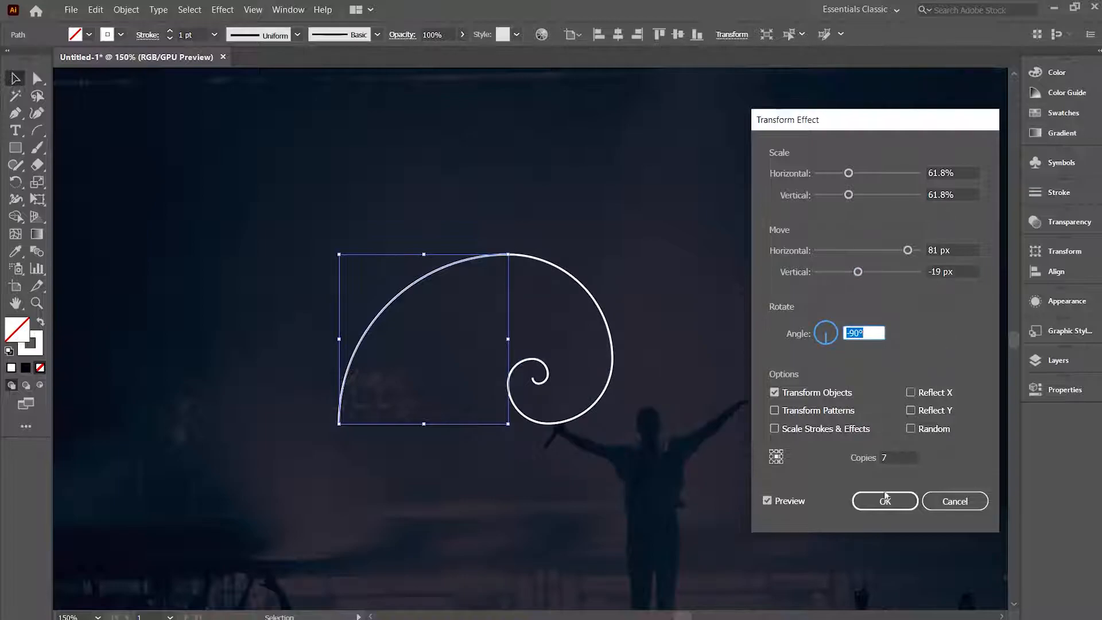
pyautogui.click(886, 501)
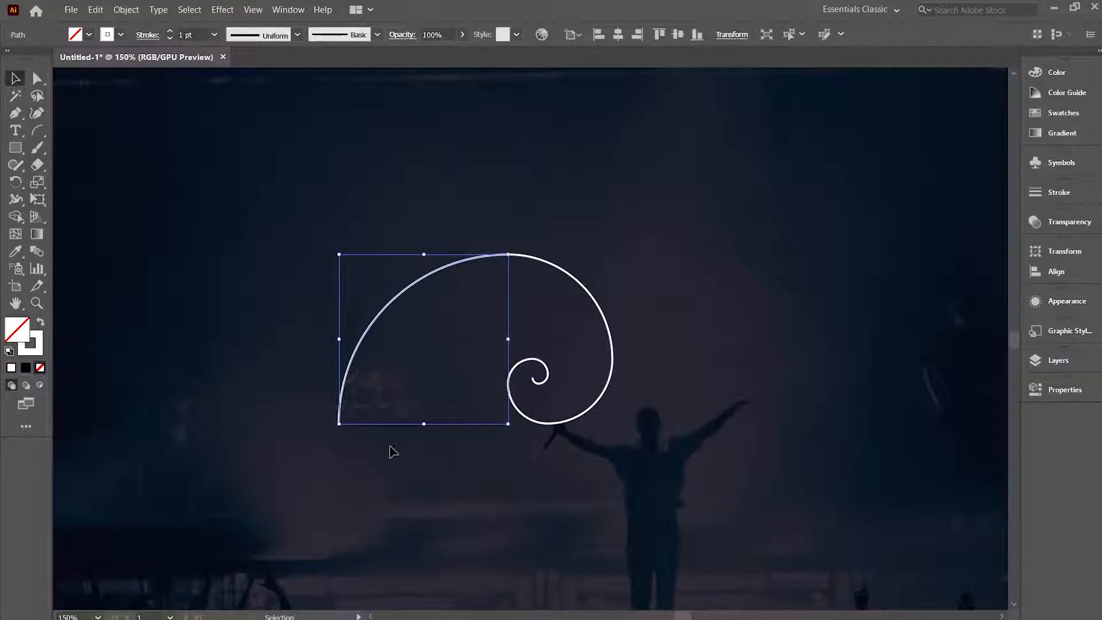
pyautogui.moveTo(657, 273)
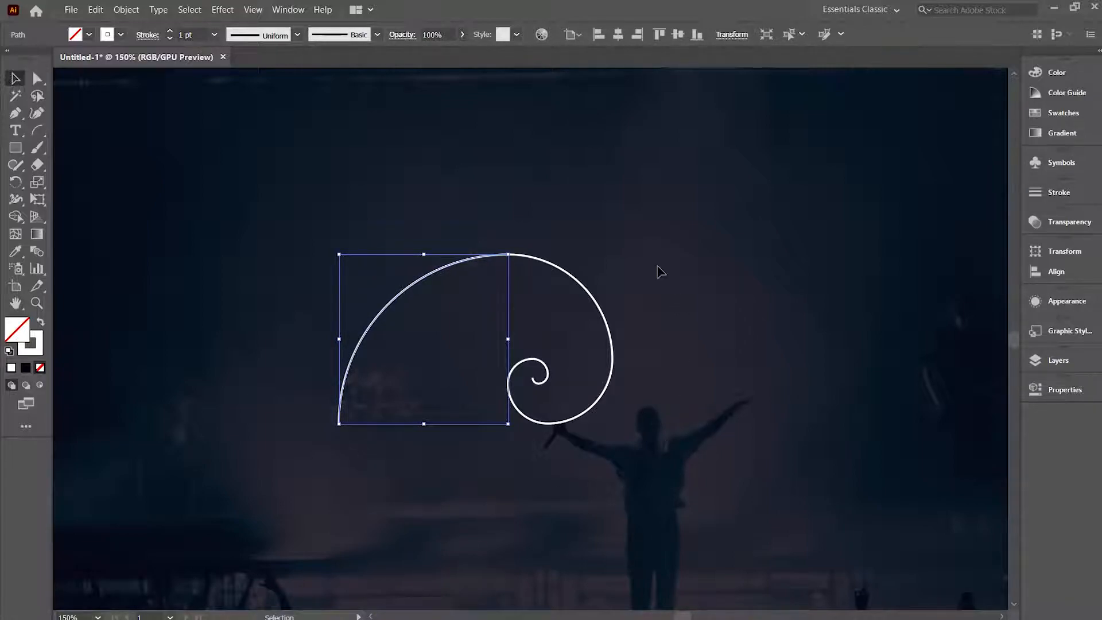
pyautogui.moveTo(592, 445)
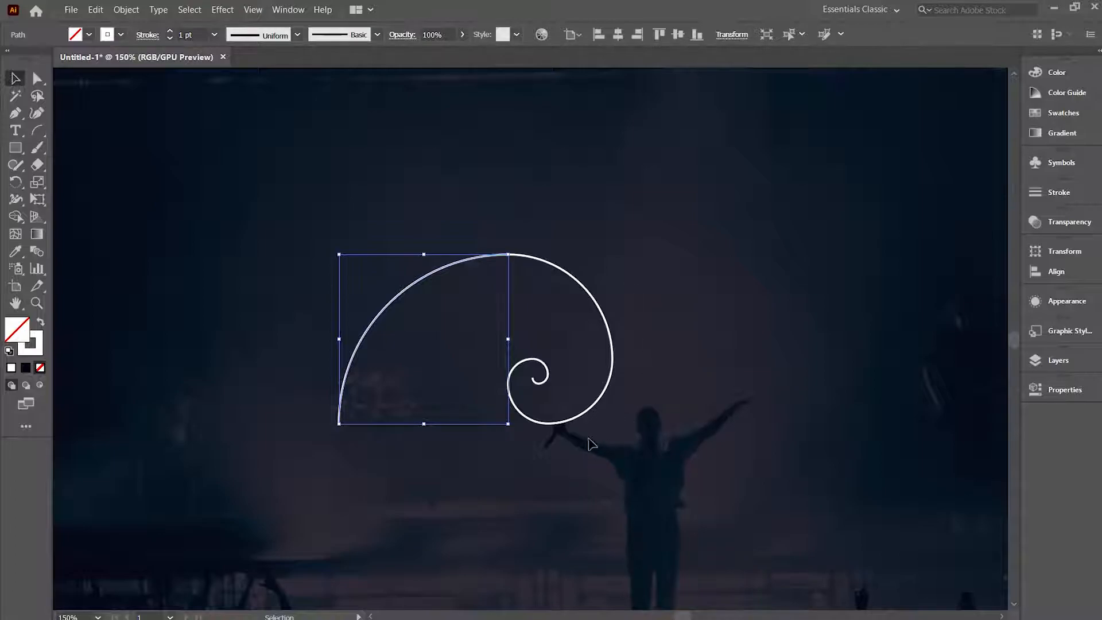
pyautogui.moveTo(492, 301)
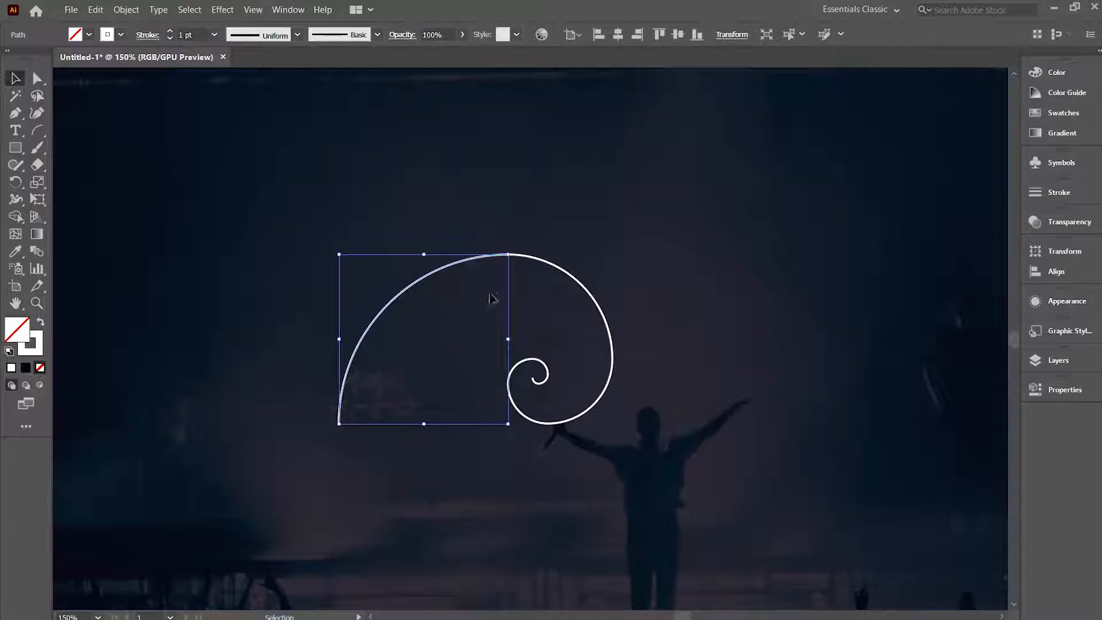
pyautogui.moveTo(585, 347)
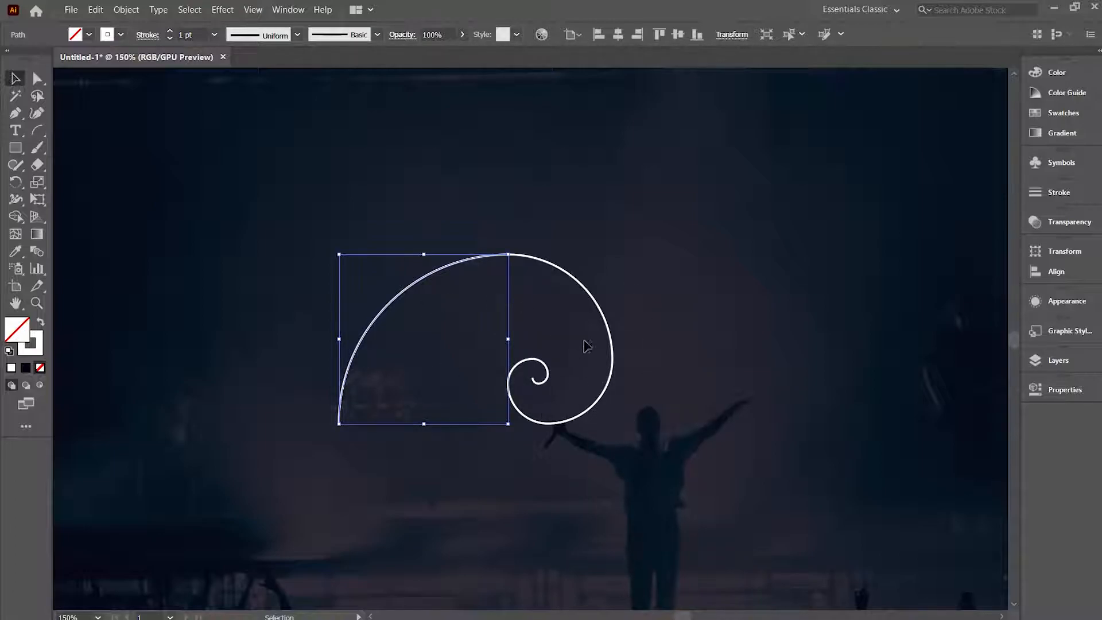
# Bring up the Object menu to reach Expand Appearance for the selected spiral
pyautogui.click(124, 9)
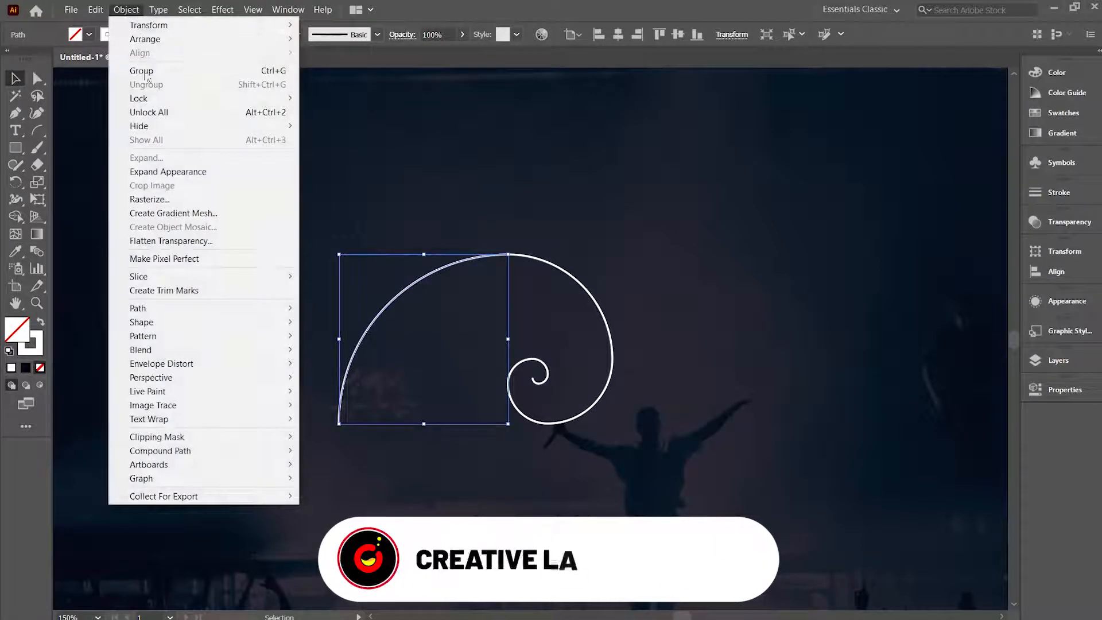